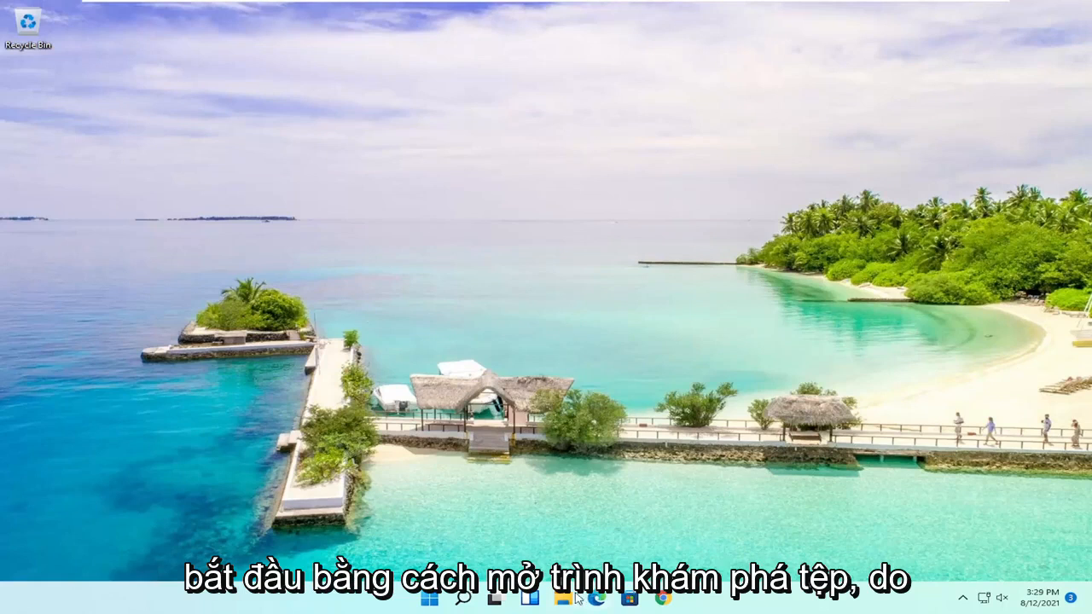
Launch File Explorer from the taskbar
left_click(559, 605)
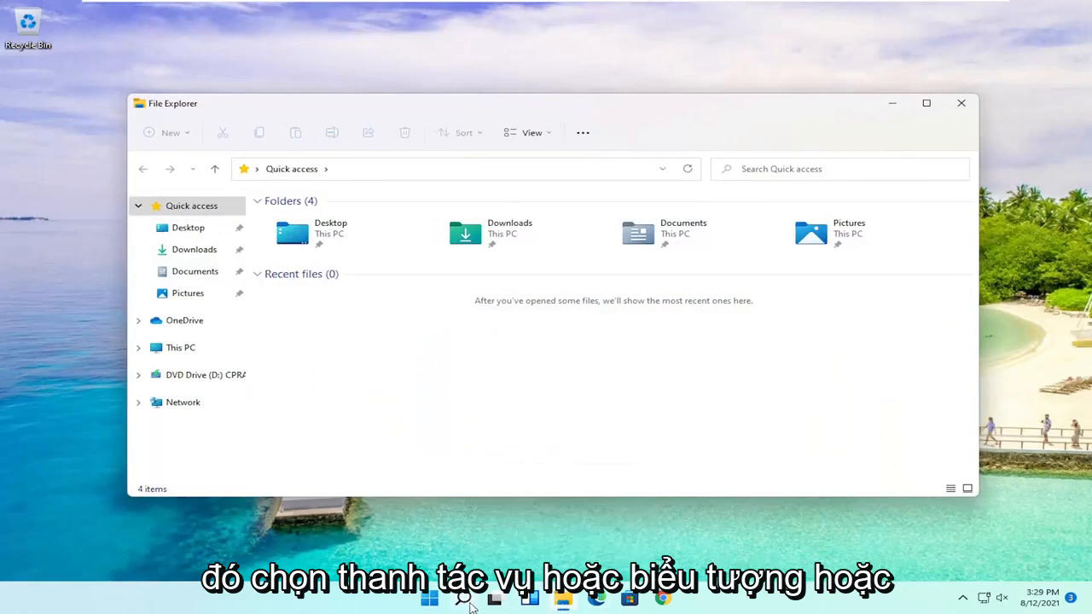
mouse_move(176, 350)
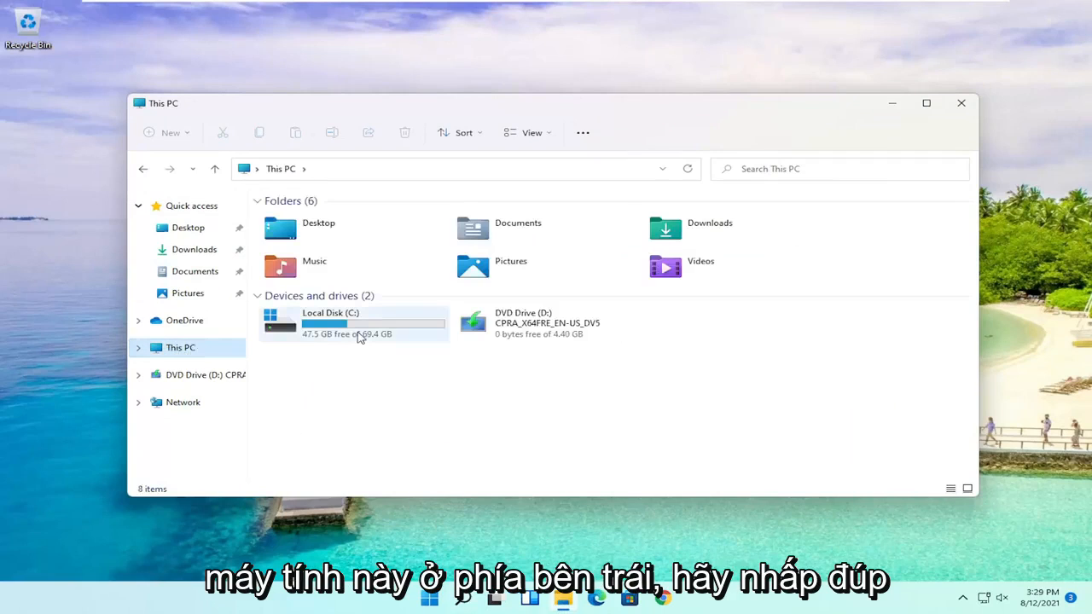
Browse from Local Disk (C:) into Program Files (x86) › Microsoft › Edge › Application
double_click(353, 323)
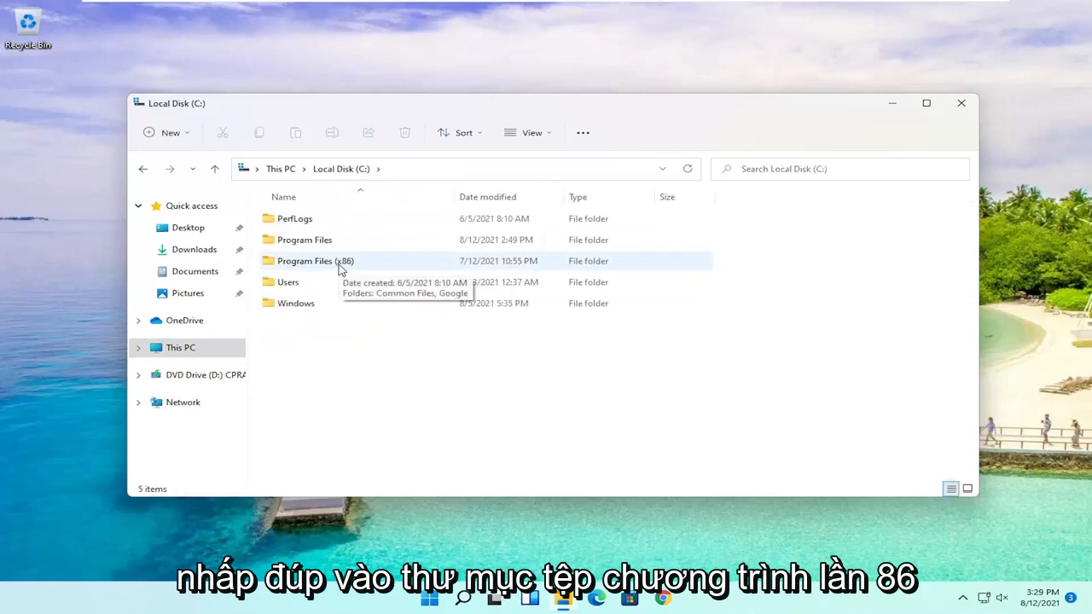
double_click(307, 261)
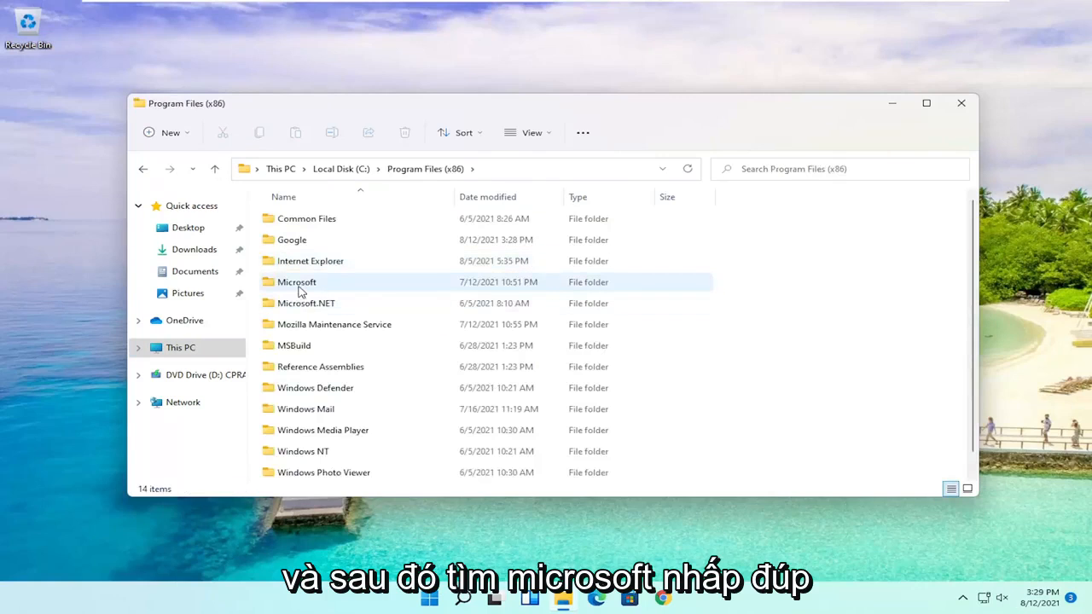
double_click(297, 281)
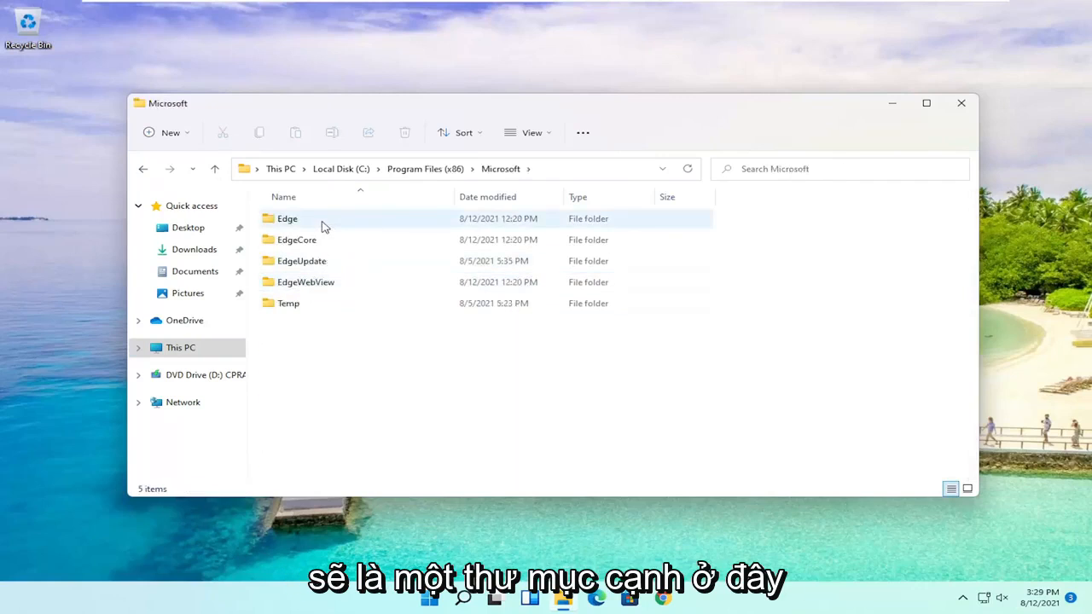
double_click(287, 218)
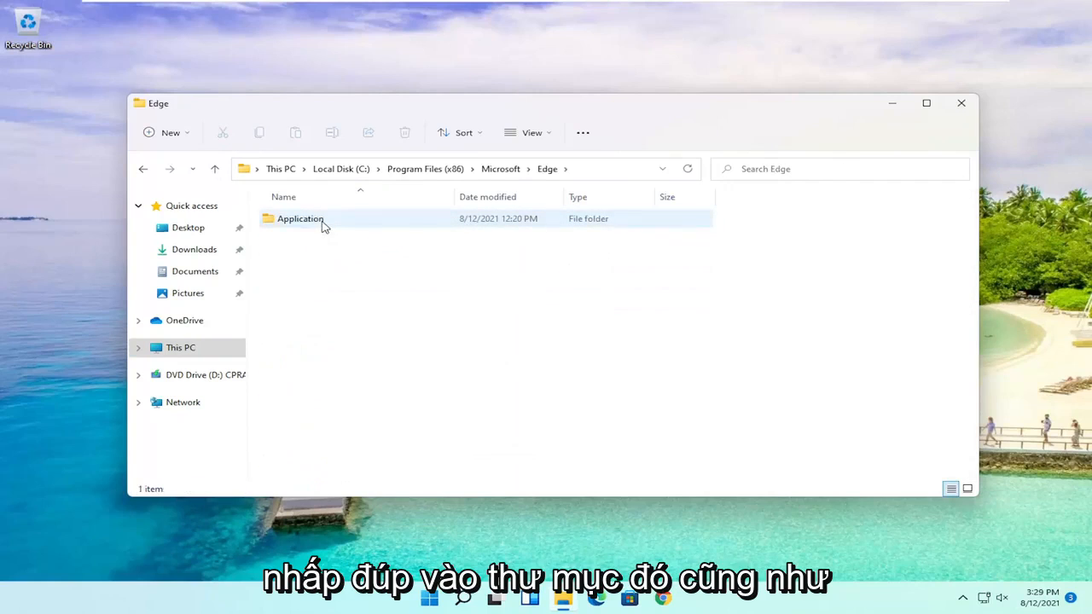
double_click(299, 219)
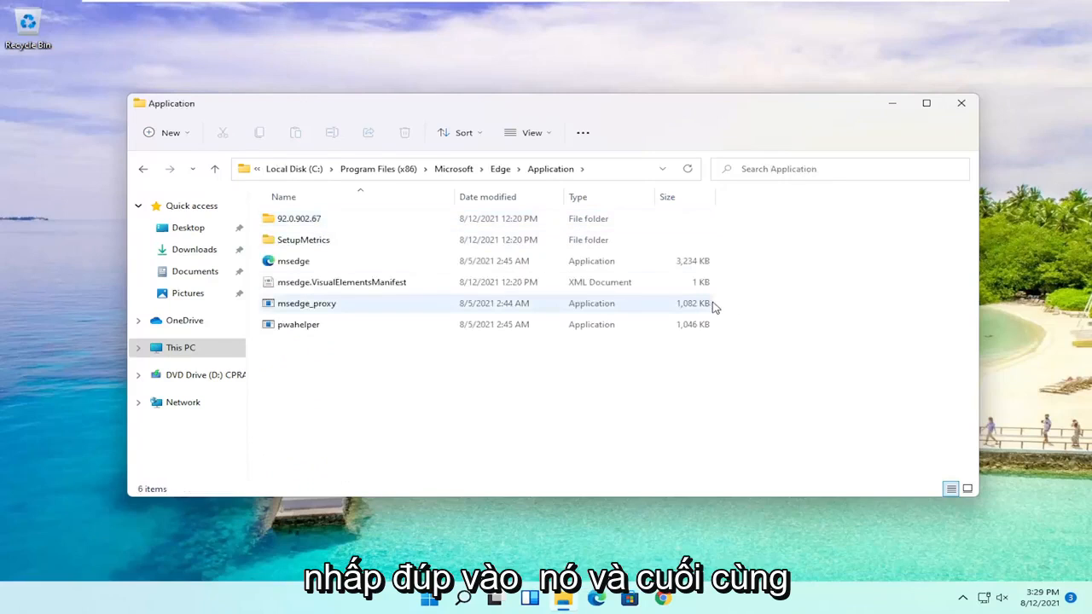
Open the 92.0.902.67 version folder and then its Installer folder
left_click(300, 219)
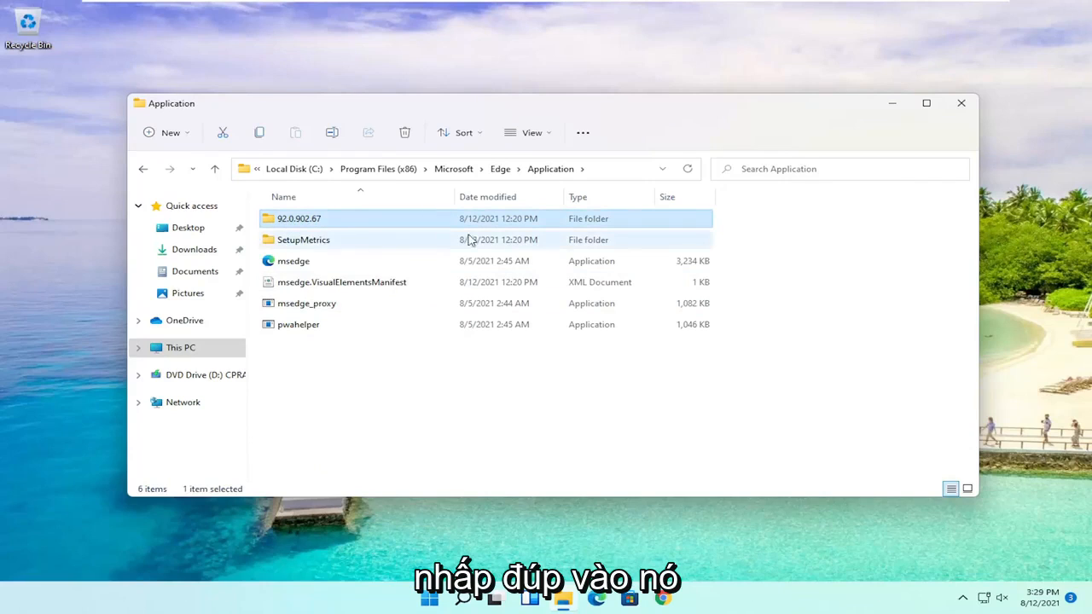
double_click(299, 219)
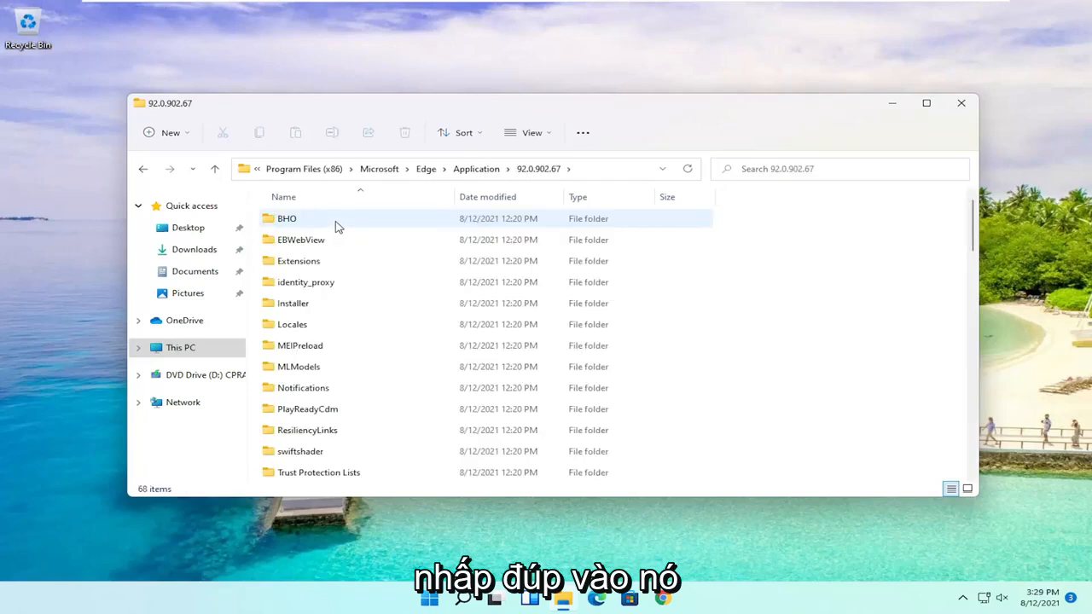
left_click(292, 303)
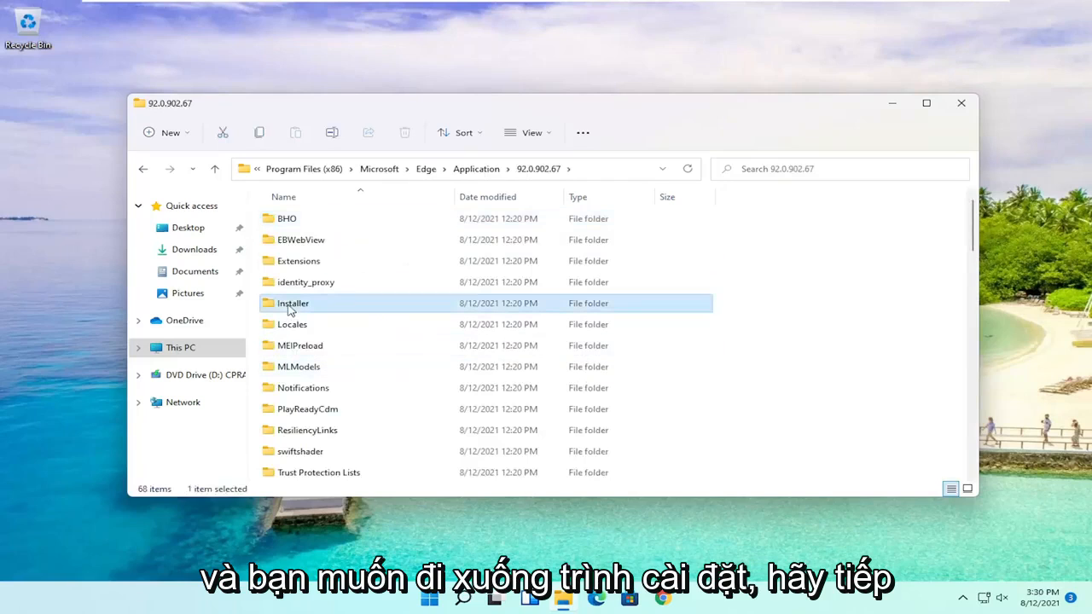
mouse_move(293, 310)
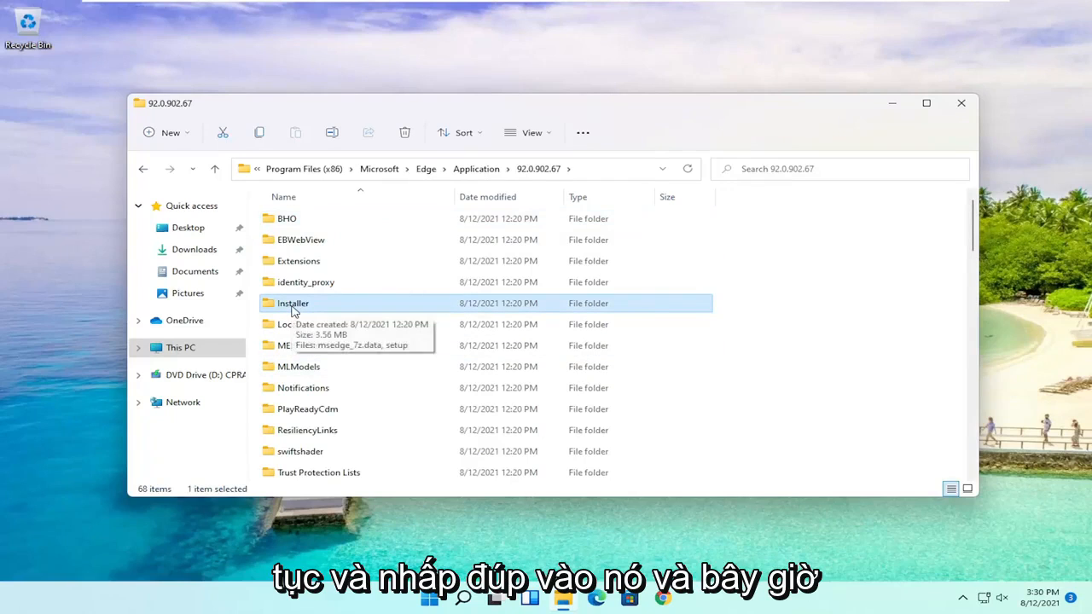
double_click(293, 303)
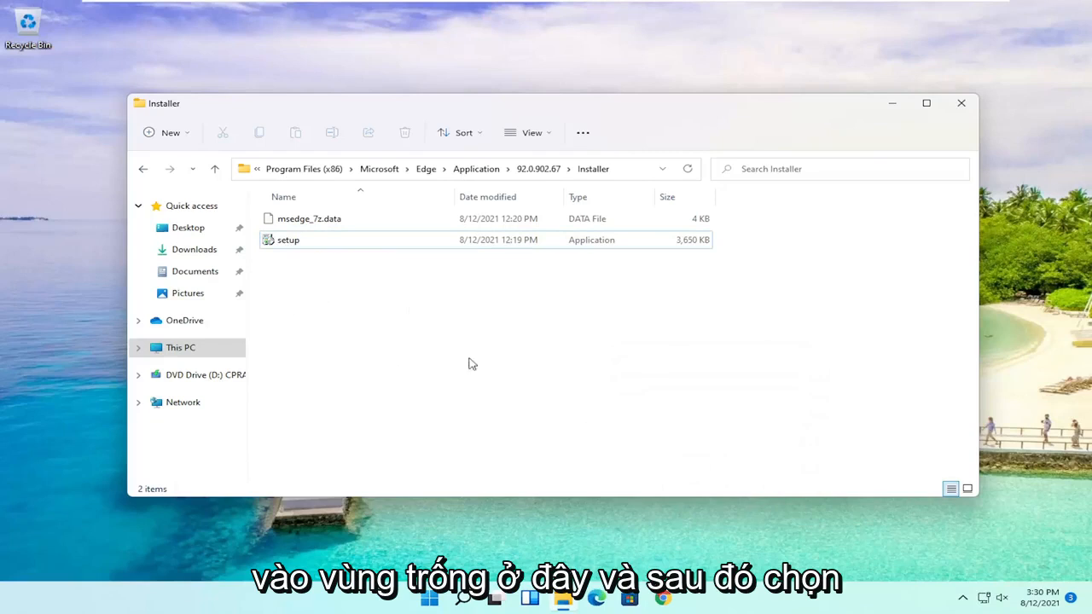
Open Windows Terminal in the Installer folder from the right-click menu
right_click(472, 364)
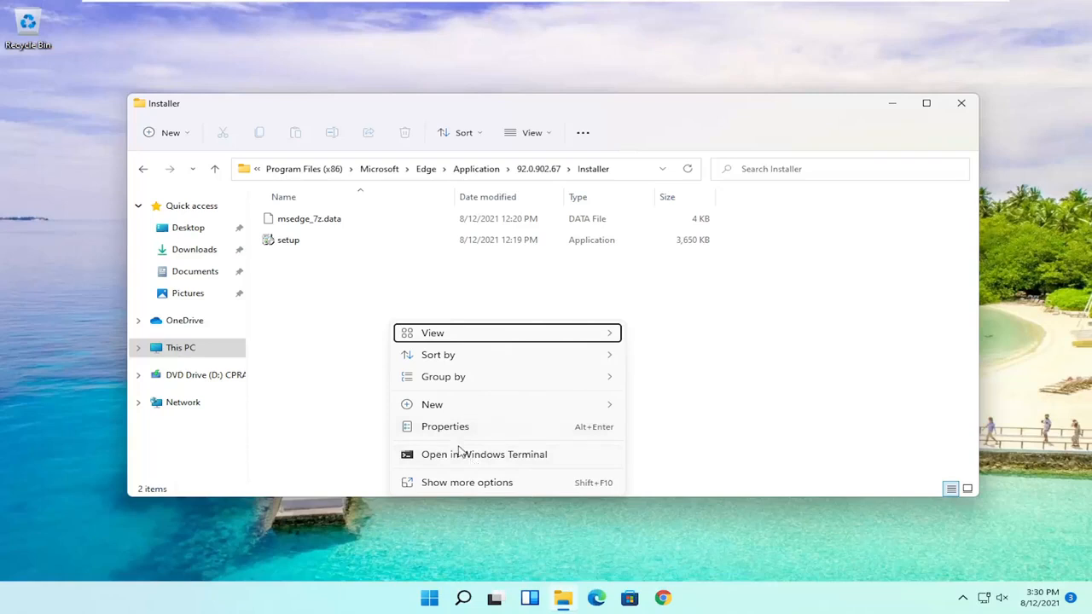
left_click(287, 239)
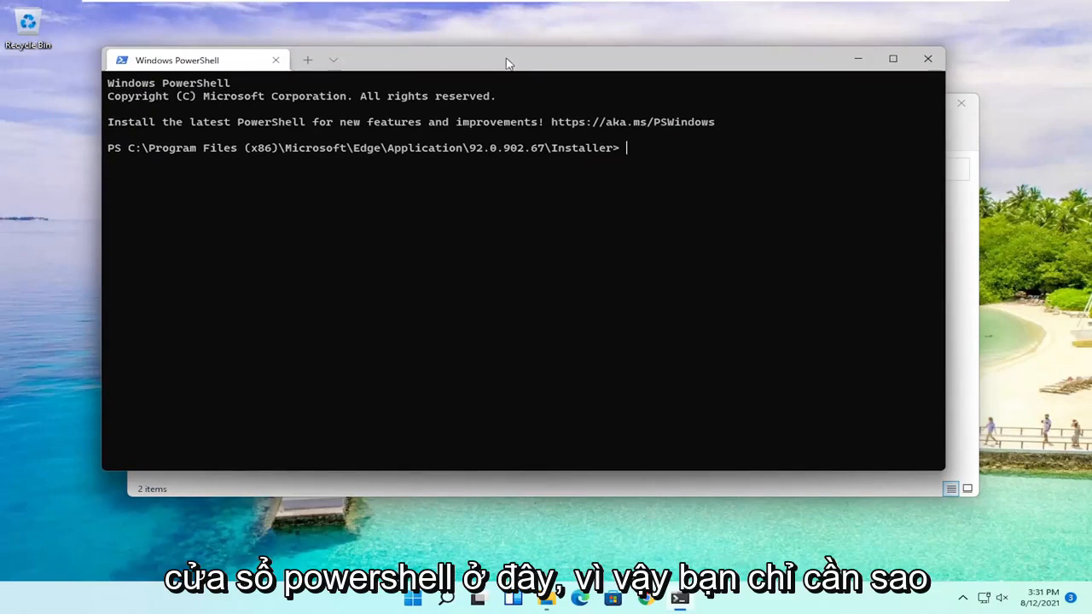
mouse_move(684, 170)
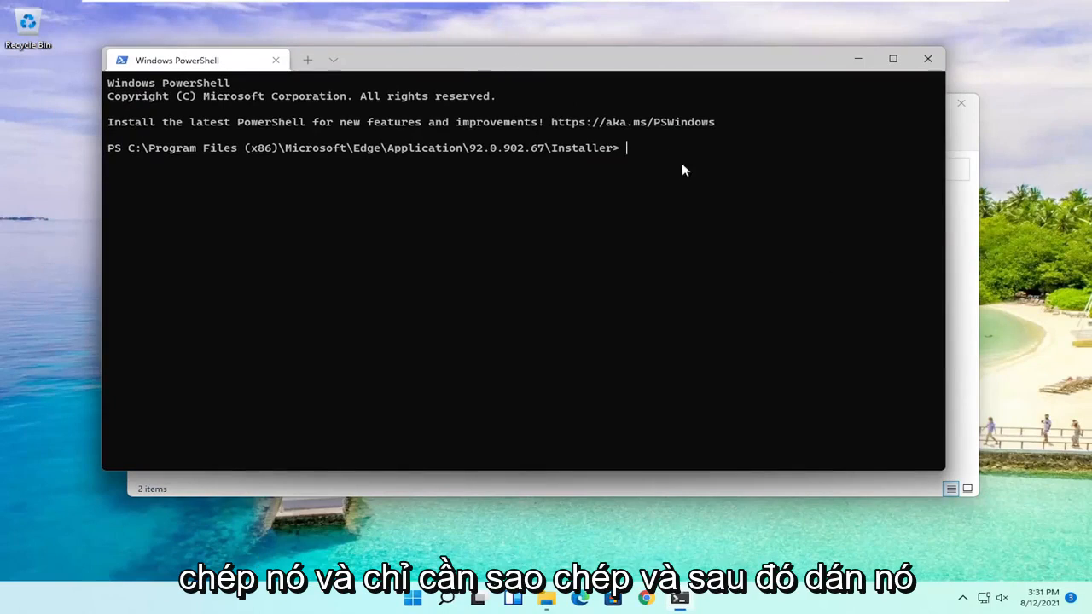
Run .\setup.exe -uninstall -system-level -verbose-logging -force-uninstall and approve the UAC prompt
type(".\\setup.exe -uninstall -system-level -verbose-logging -force-uninstall")
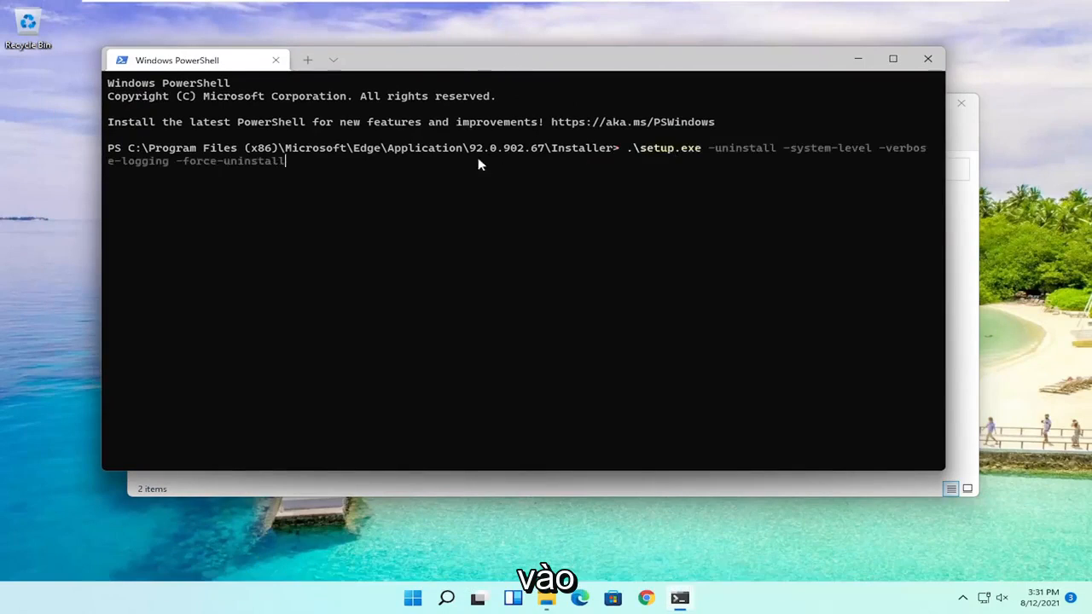
mouse_move(684, 183)
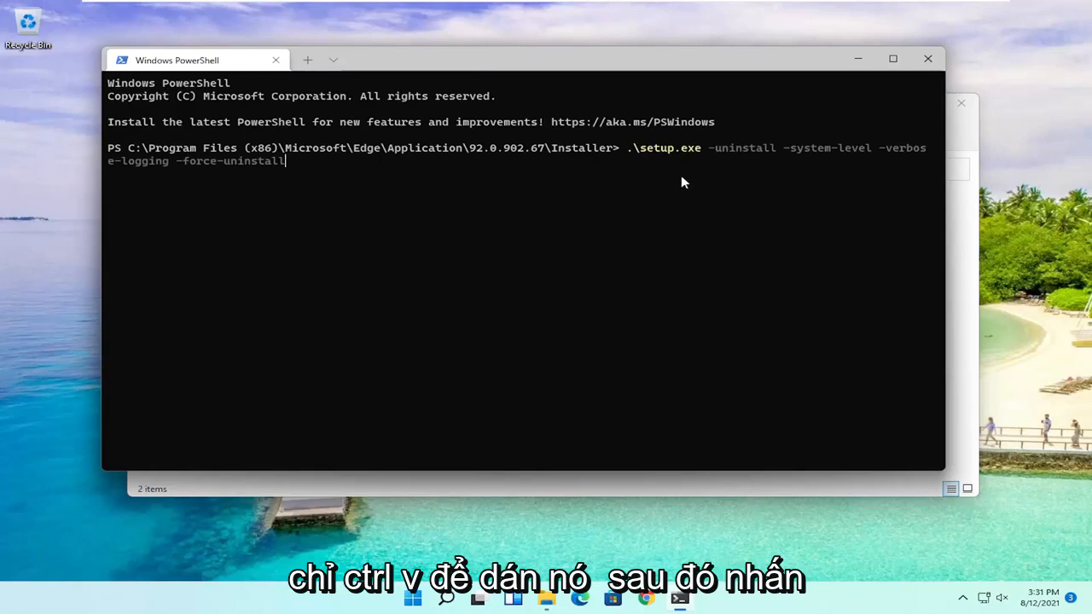
key("Enter")
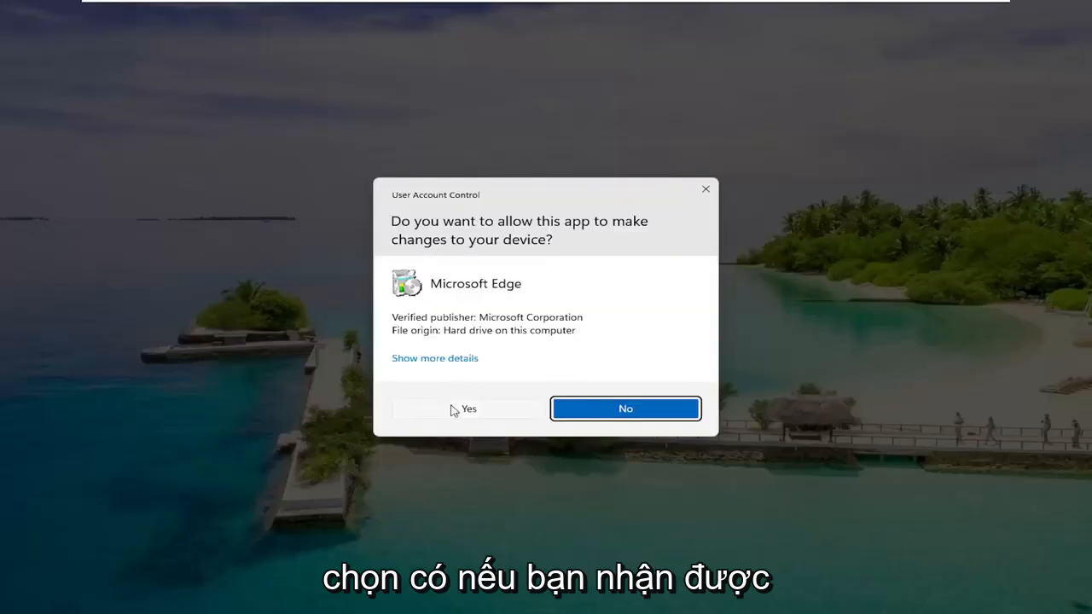
left_click(469, 408)
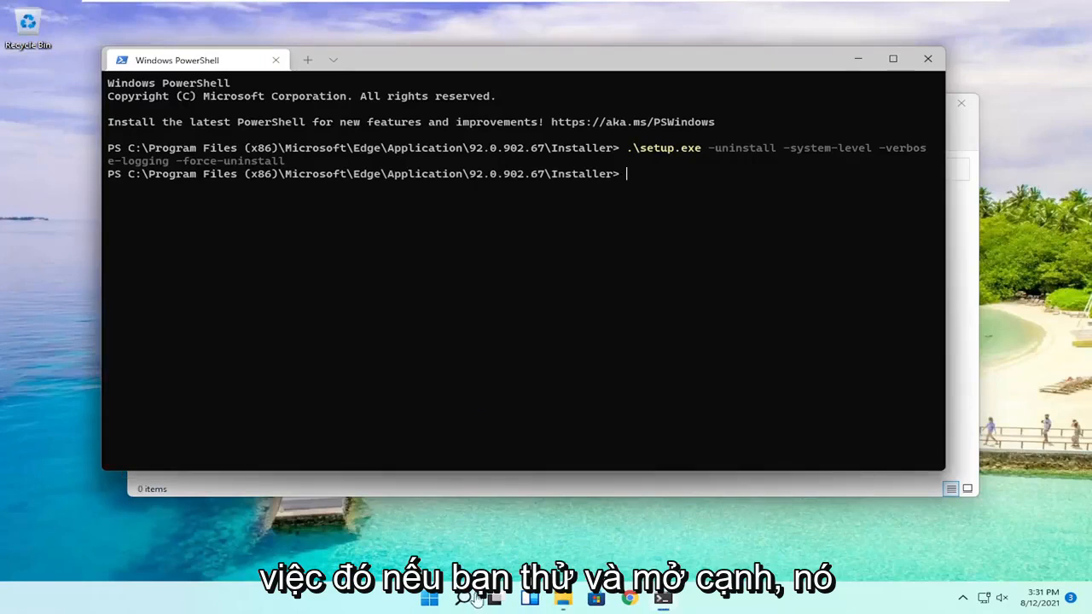
Search Windows for 'edge' to confirm removal, then close the PowerShell window
left_click(459, 604)
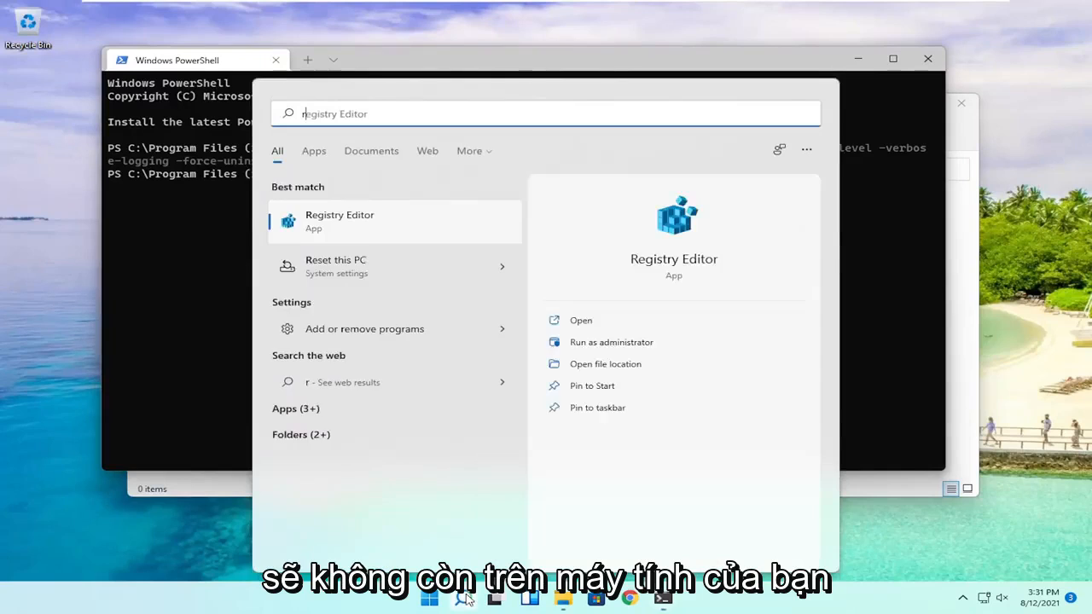
type("edge")
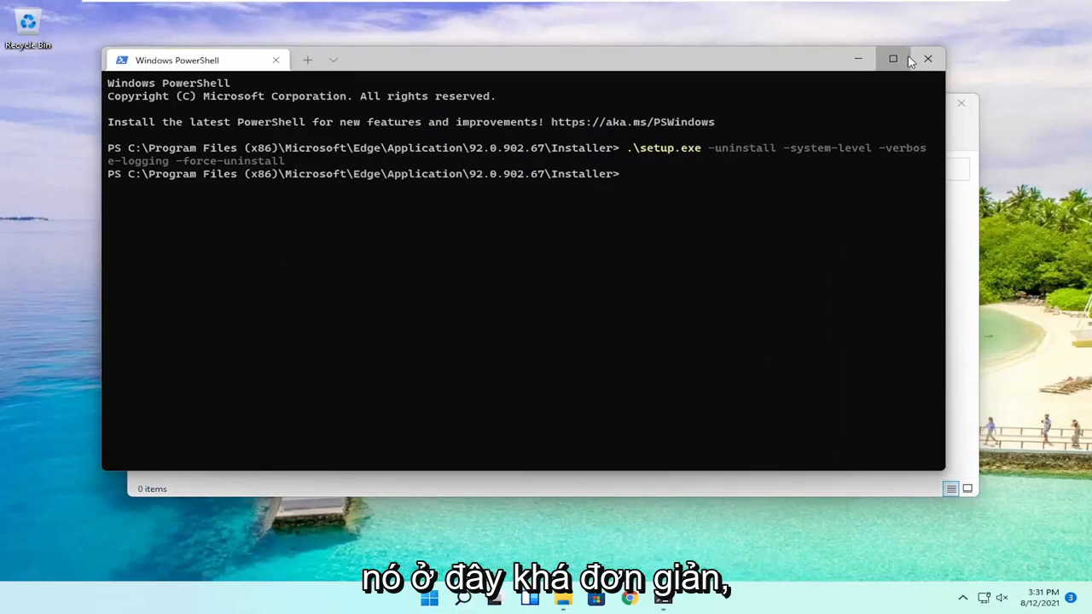
left_click(929, 58)
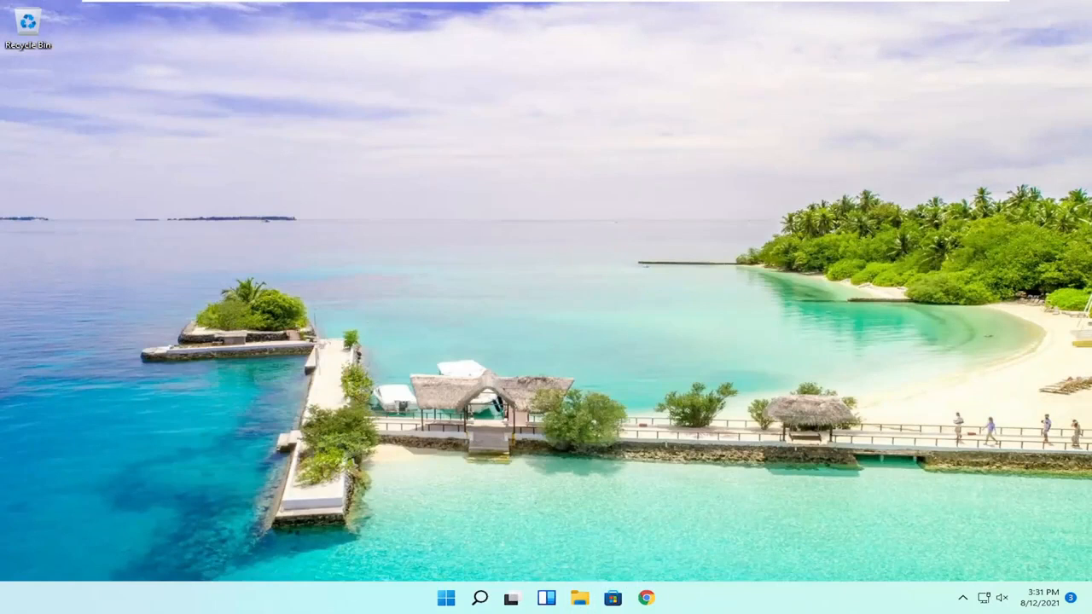